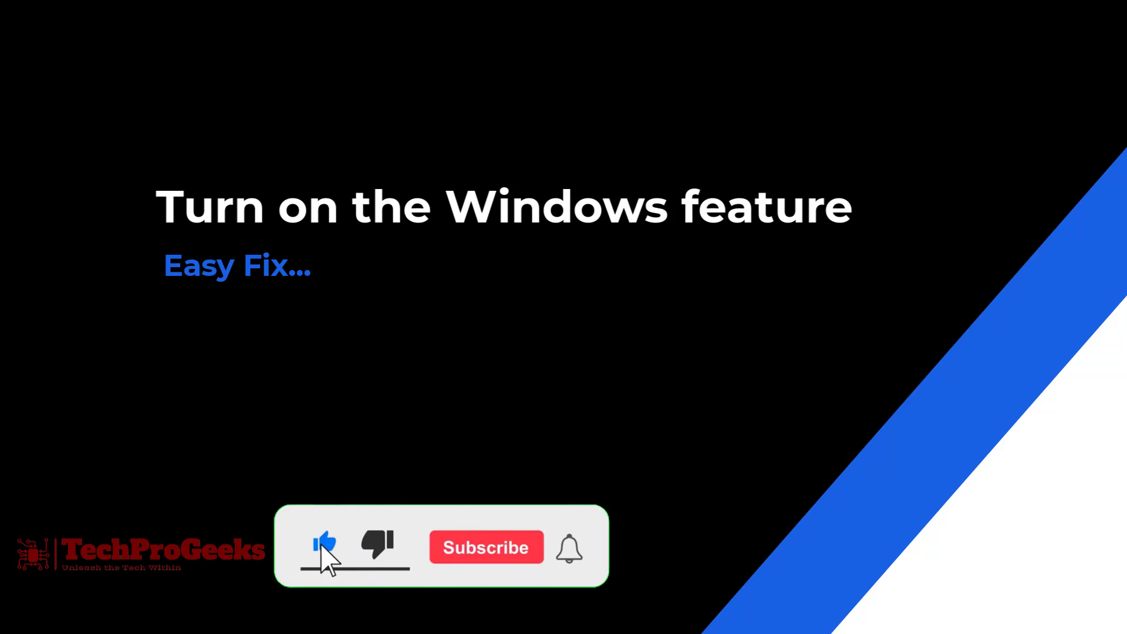
# Query the SMB2 status with Get-SmbServerConfiguration | Select EnableSMB2Protocol in an admin PowerShell
pyautogui.click(485, 547)
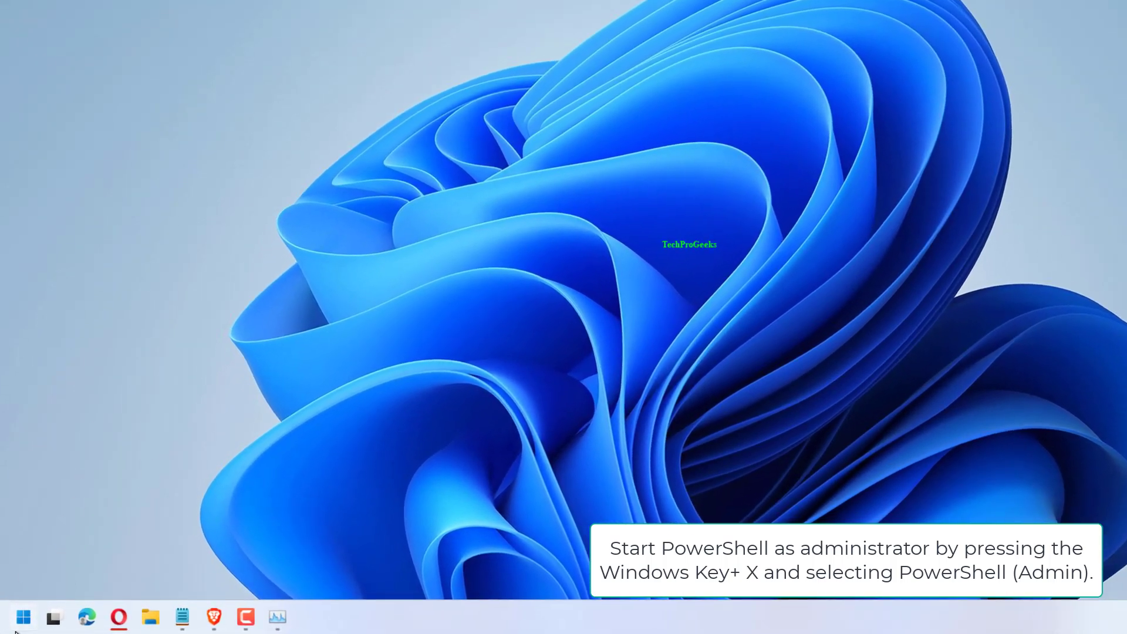
pyautogui.moveTo(71, 422)
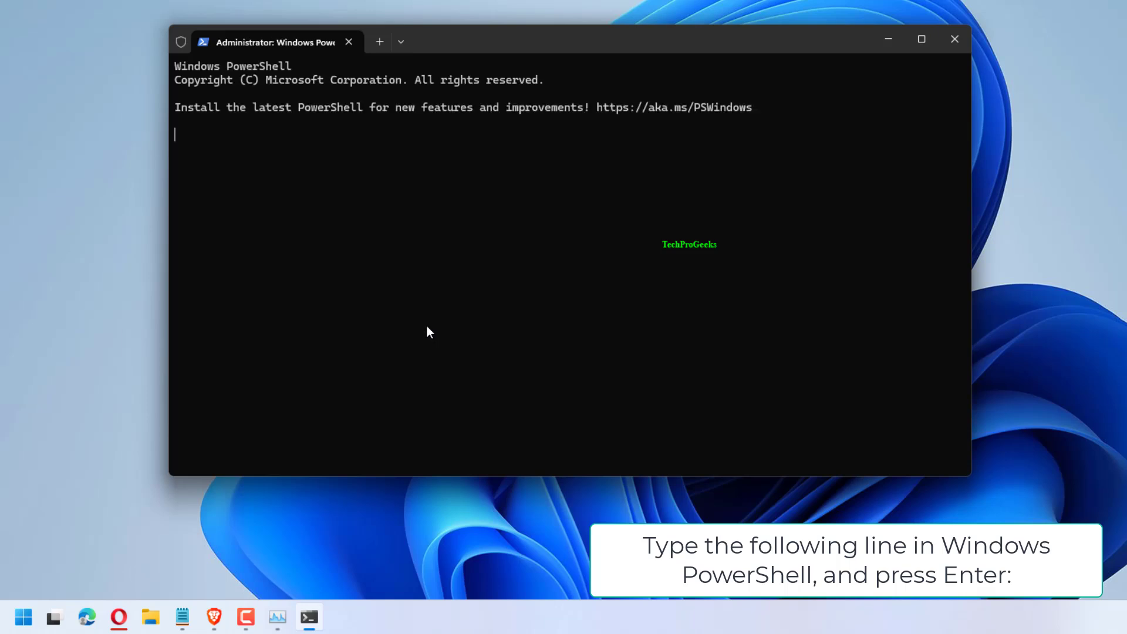
pyautogui.write('Get-SmbServerConfiguration | Select EnableSMB2Protocol')
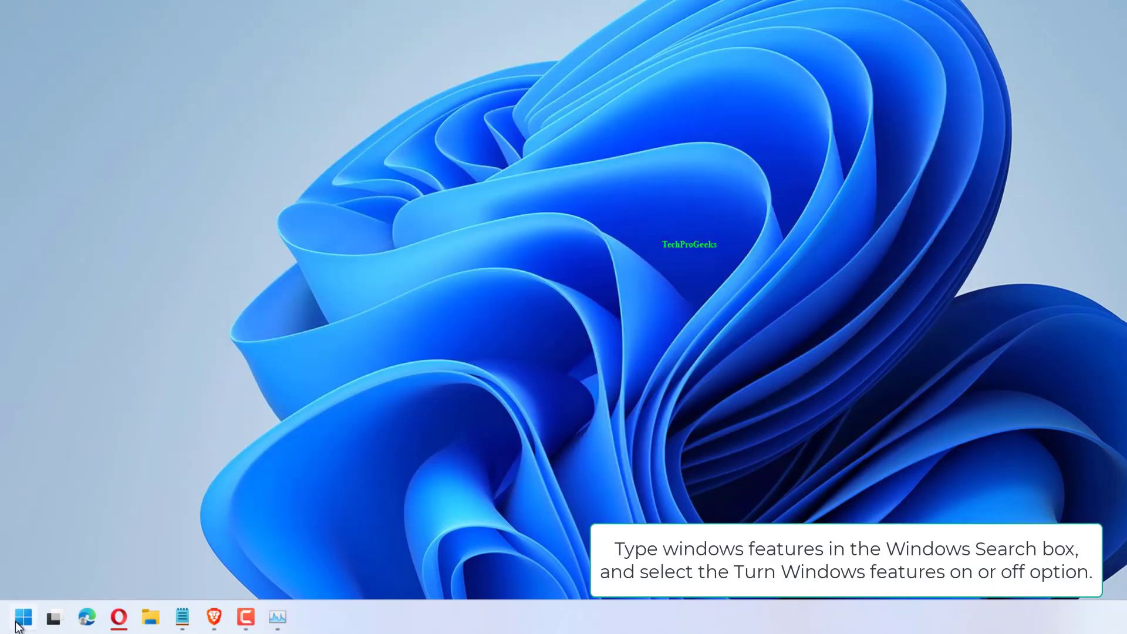
# Search 'windows features', show the optional feature list and scroll through it
pyautogui.write('windows features')
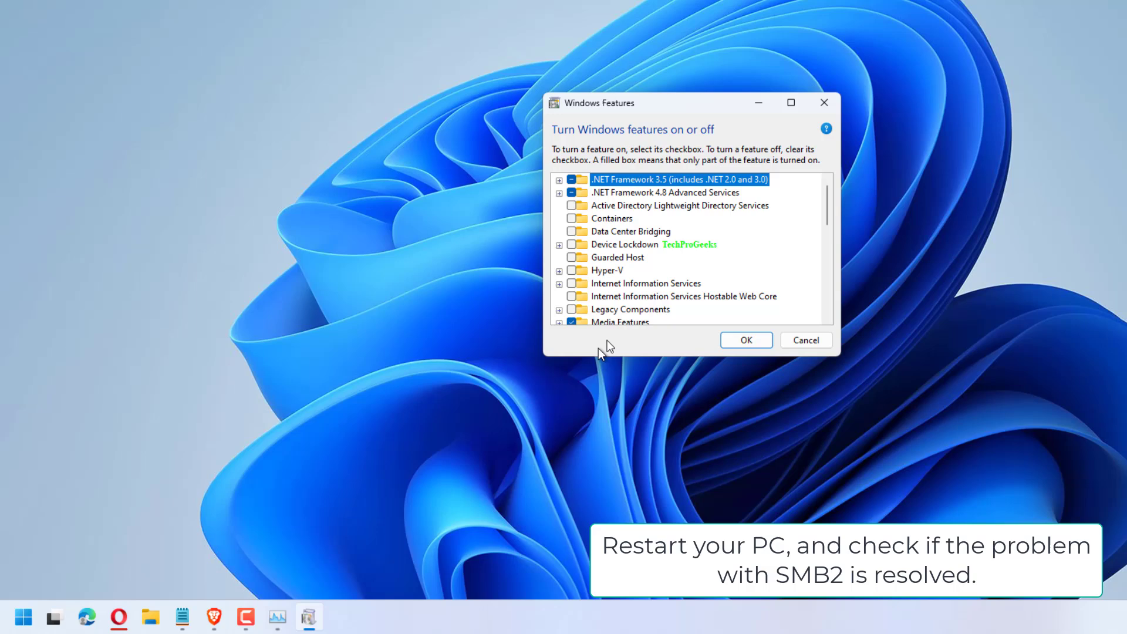
pyautogui.scroll(-3)
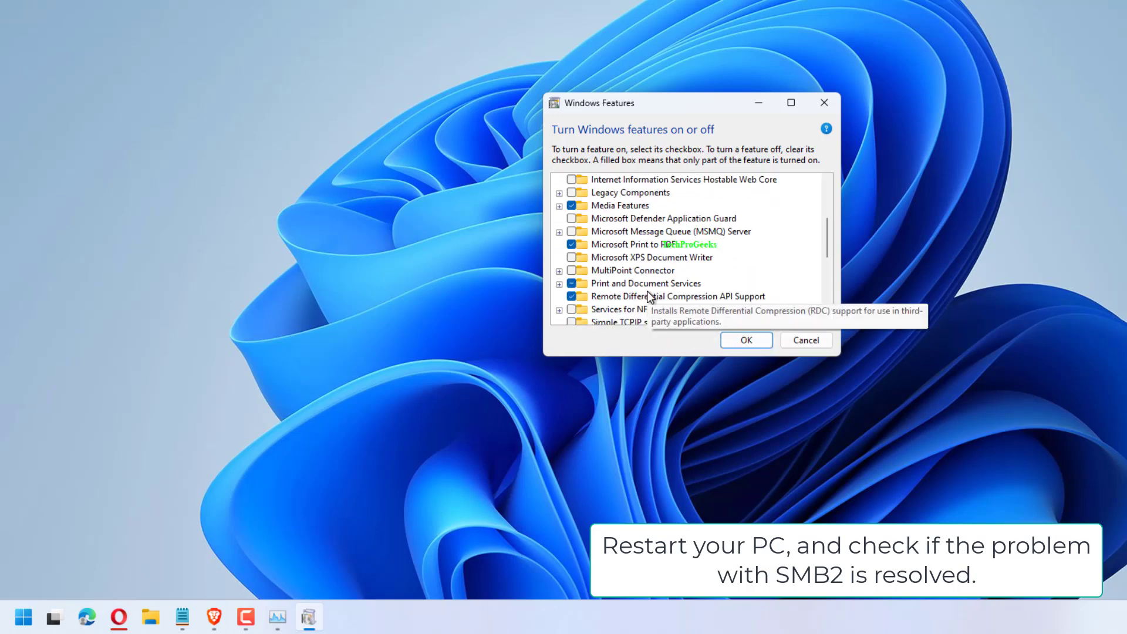
pyautogui.scroll(-3)
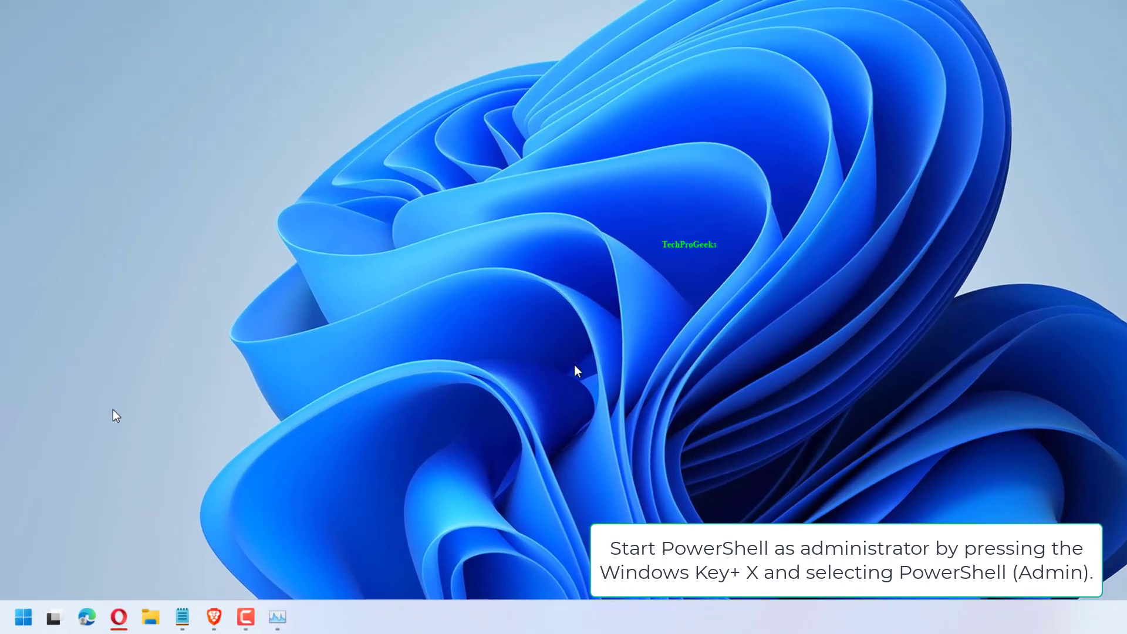
# Run Set-SmbServerConfiguration -EnableSMB2Protocol $true in a new admin PowerShell session
pyautogui.click(309, 617)
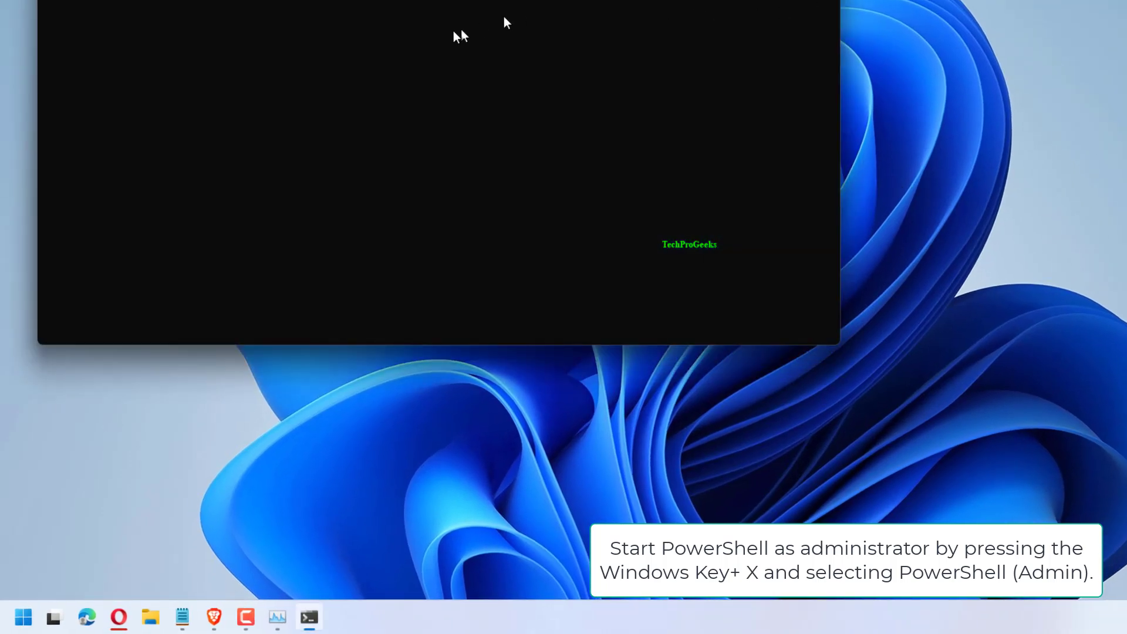
pyautogui.write('Set-SmbServerConfiguration -EnableSMB2Protocol $true')
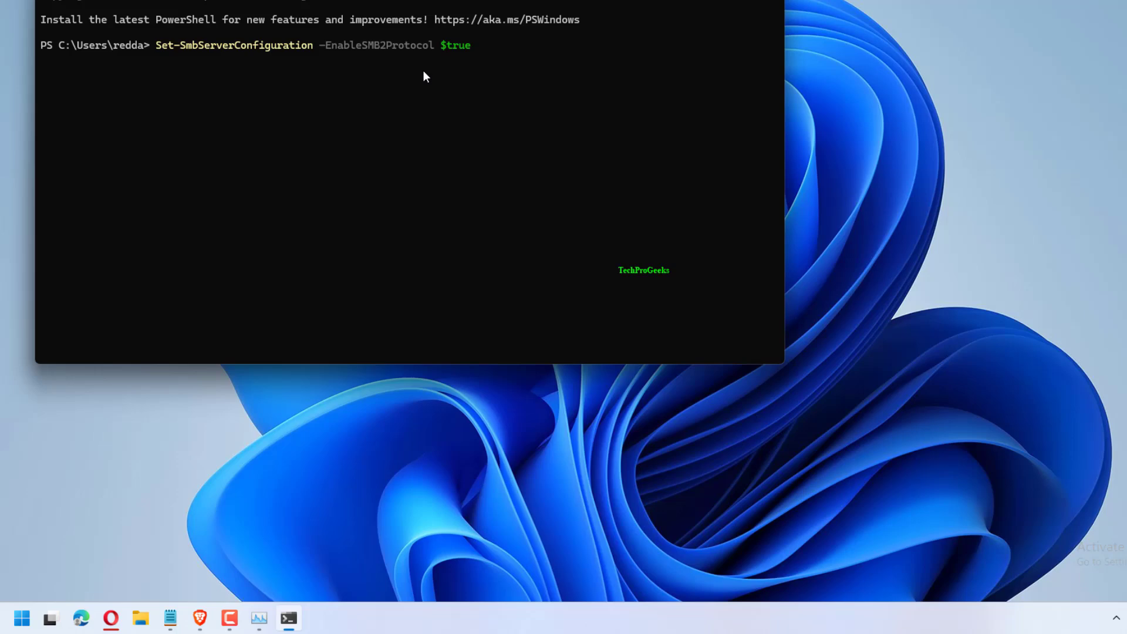